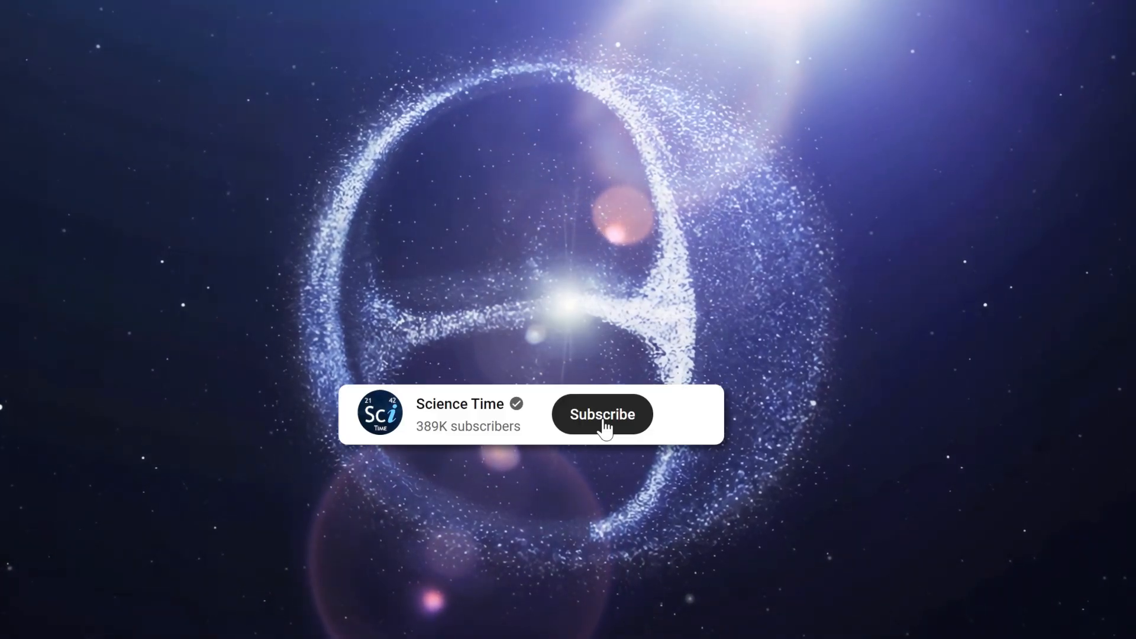
{"action": "left_click", "coordinate": [603, 414]}
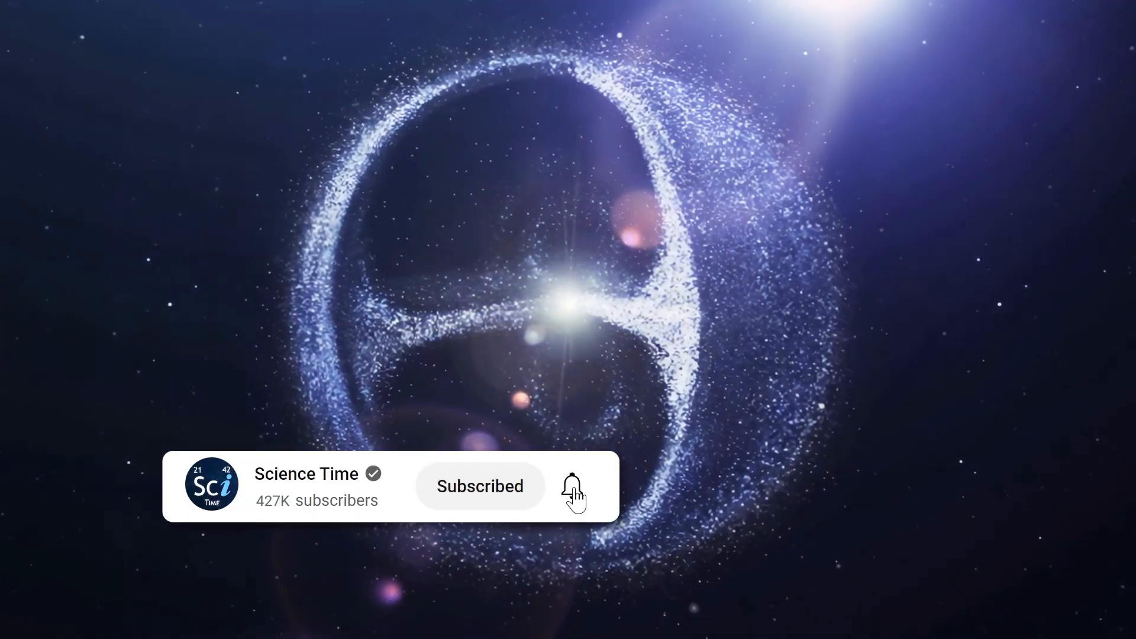